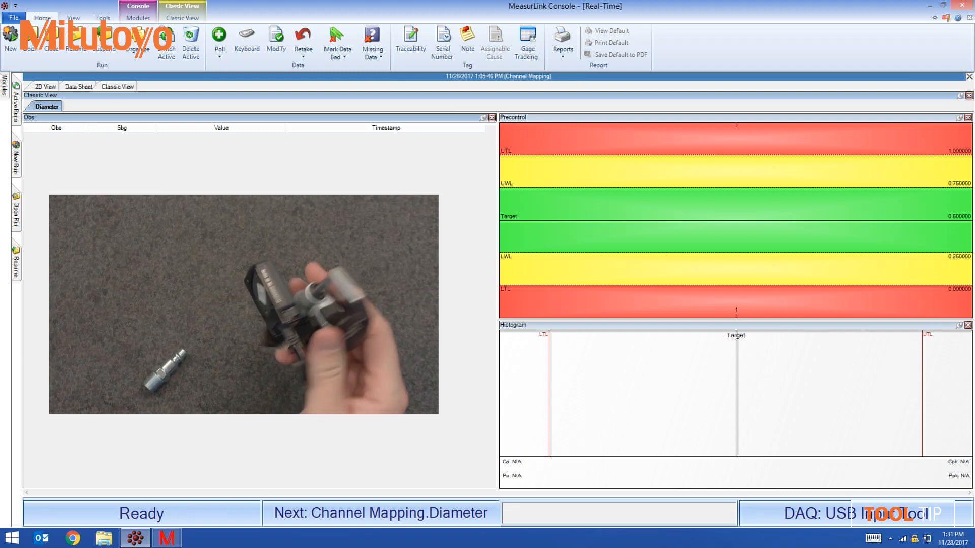
Launch the U-WAVEPAK utility from the taskbar over the Diameter run.
click(166, 537)
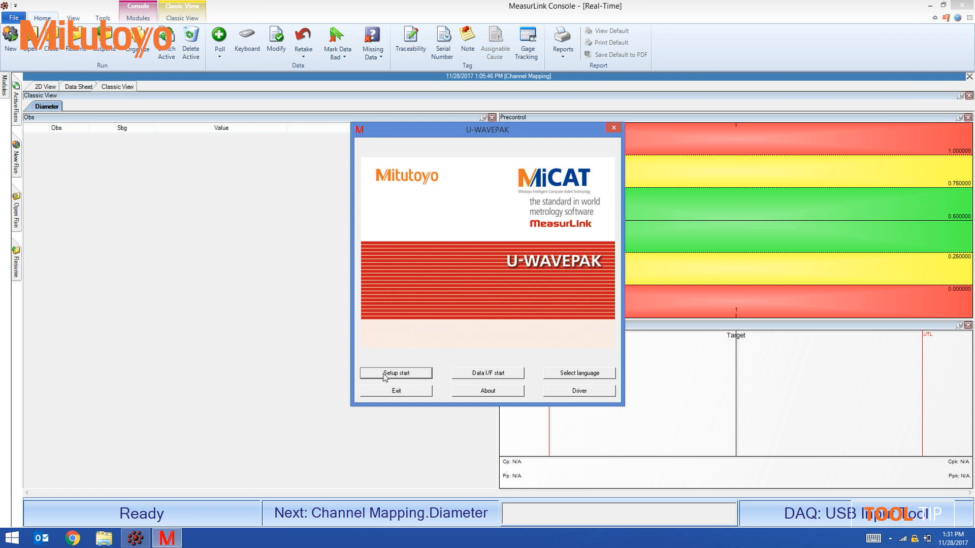
click(396, 373)
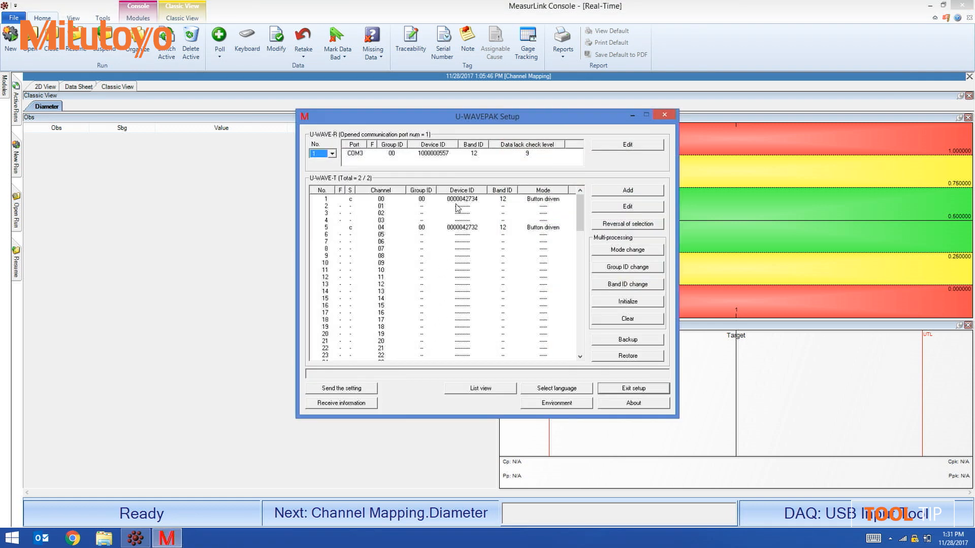
mouse_move(402, 205)
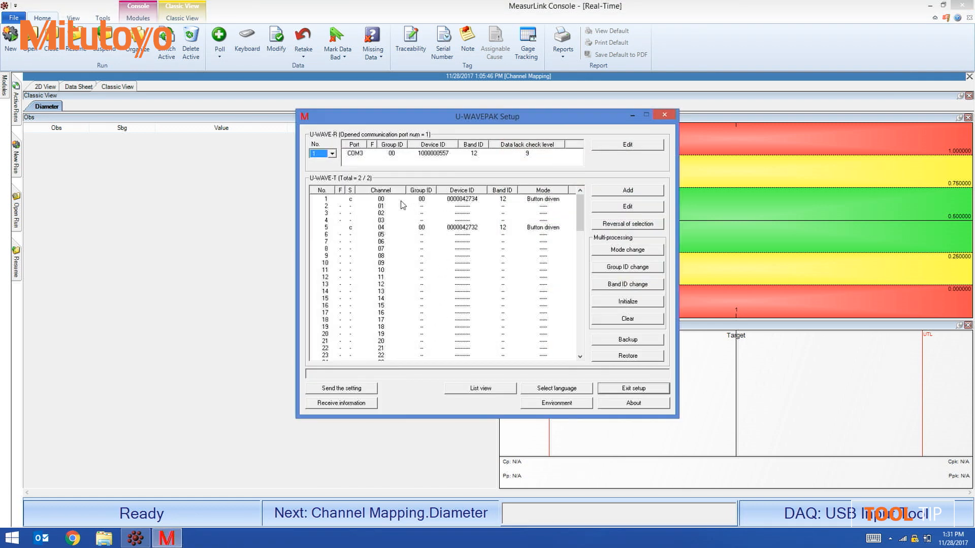
mouse_move(467, 210)
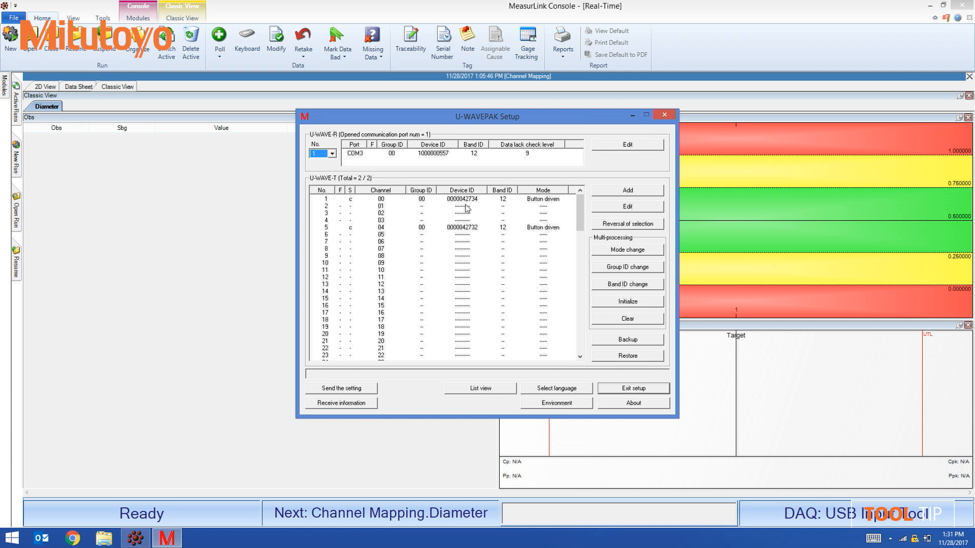
mouse_move(471, 207)
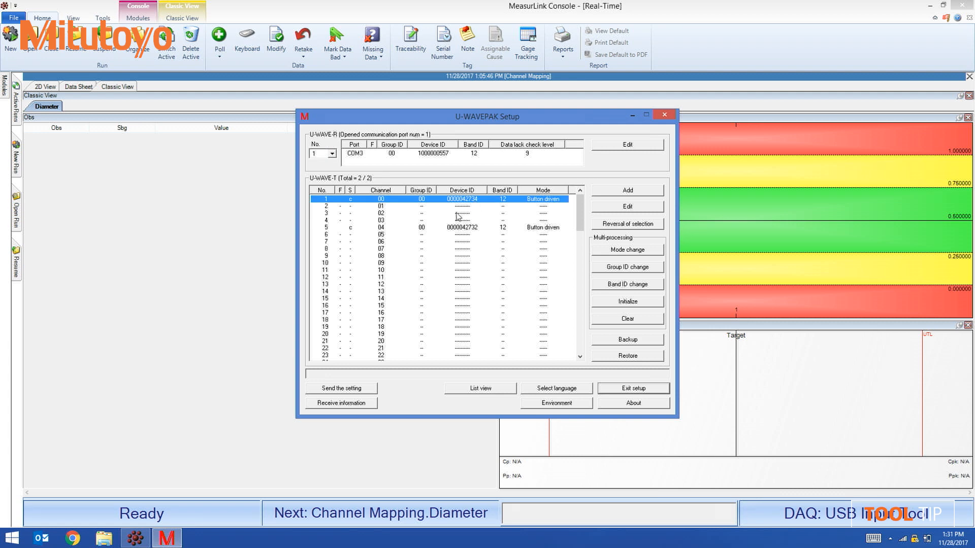
mouse_move(393, 204)
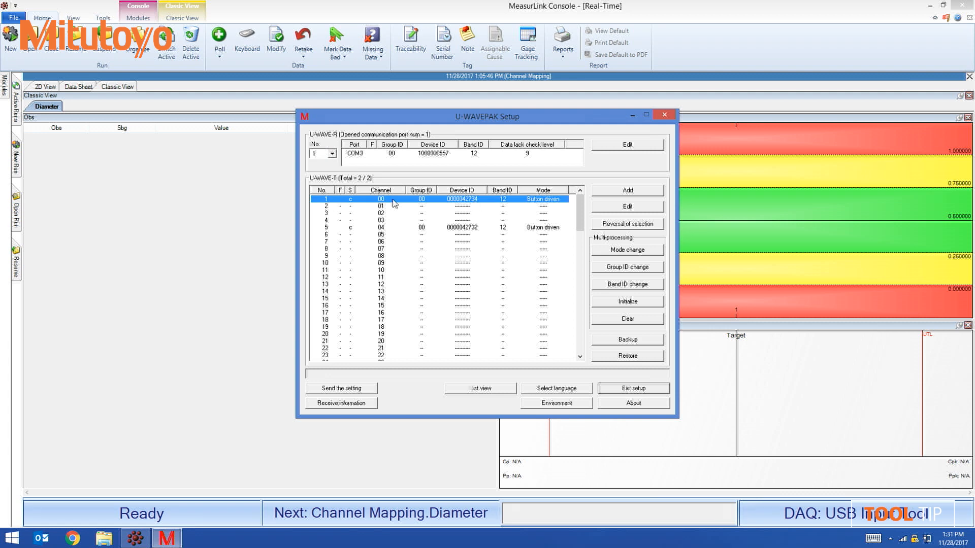
mouse_move(343, 200)
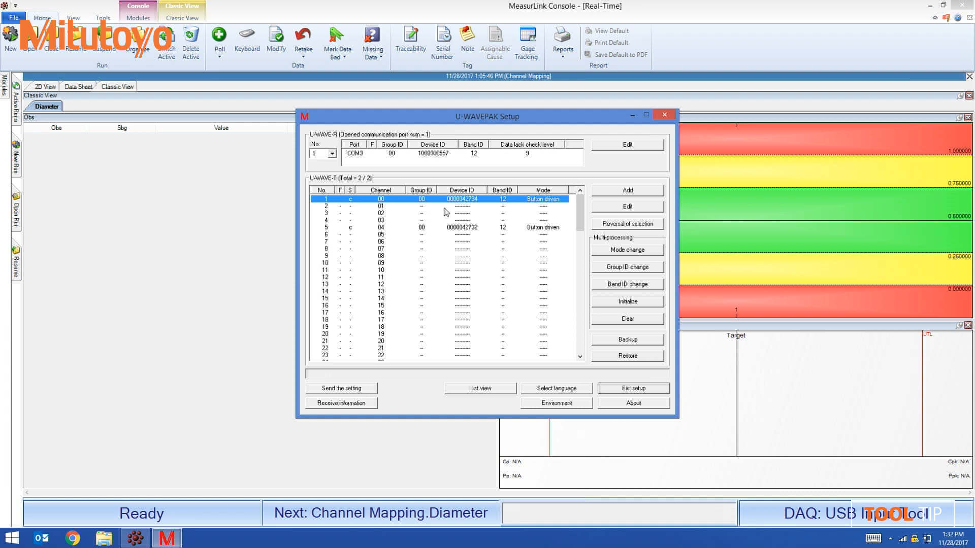
mouse_move(466, 204)
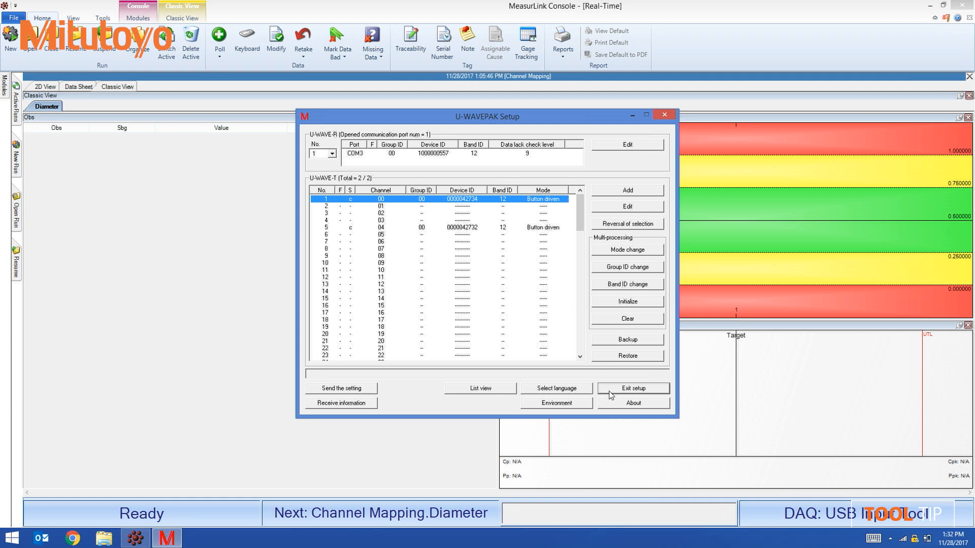
click(632, 388)
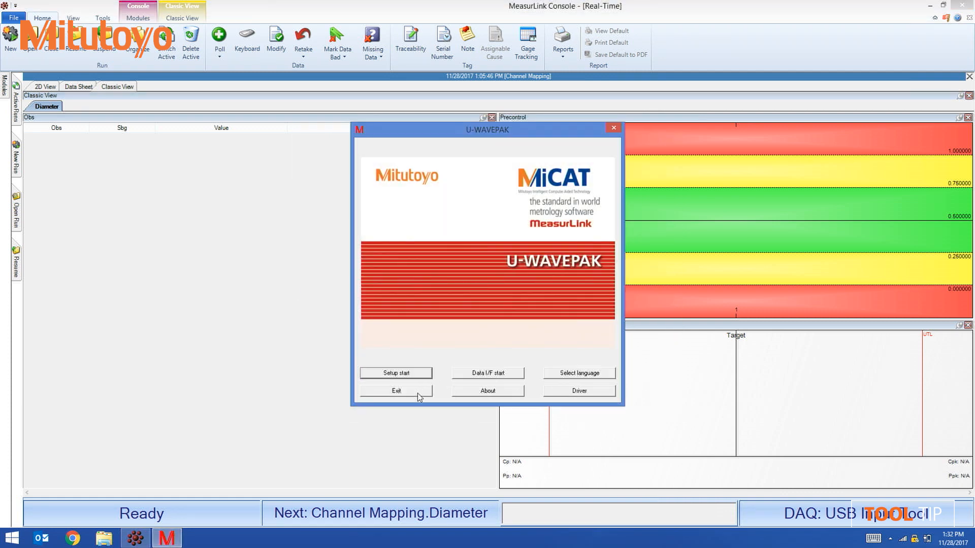
Exit U-WAVEPAK and show the View ribbon in MeasurLink Console.
click(395, 391)
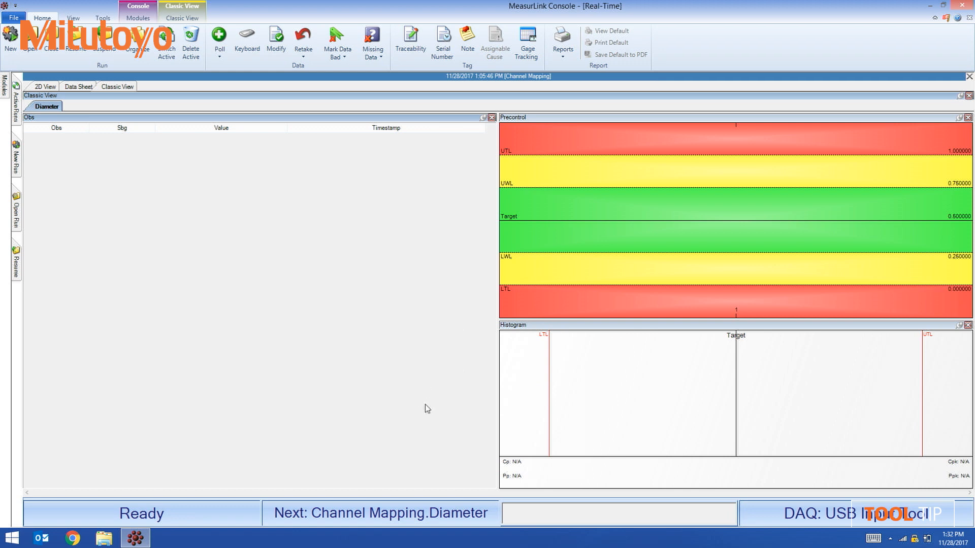
mouse_move(427, 385)
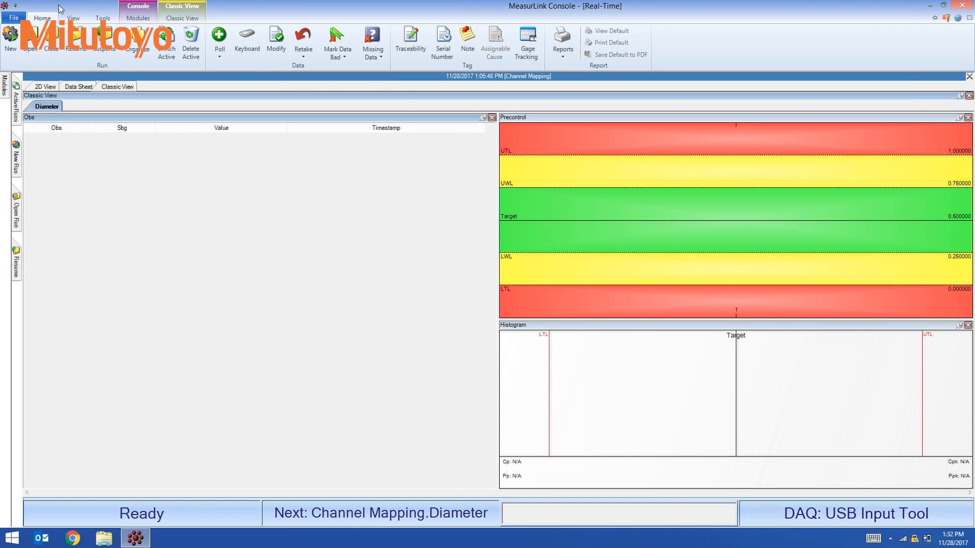
click(73, 18)
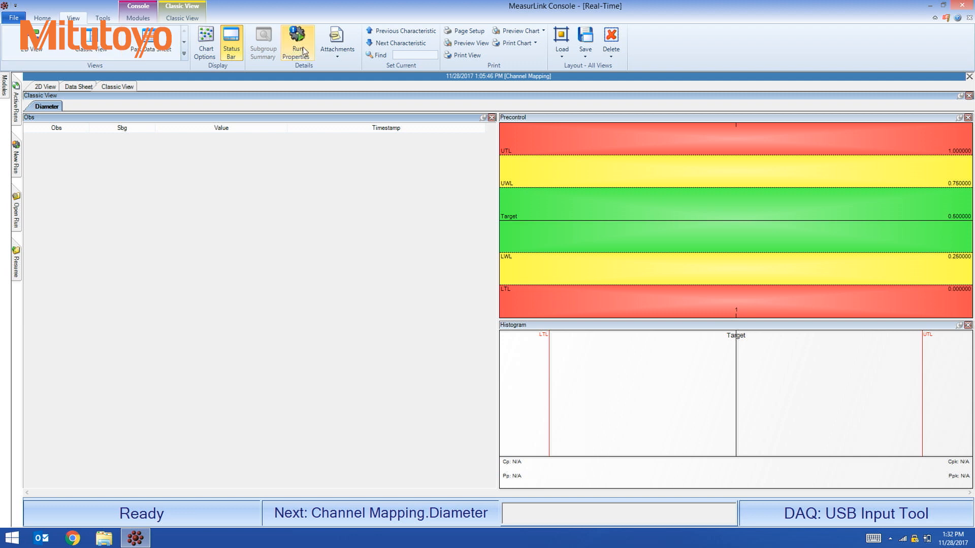
Open Run Properties and the Diameter row's DAQ Source dialog for a new source.
click(297, 38)
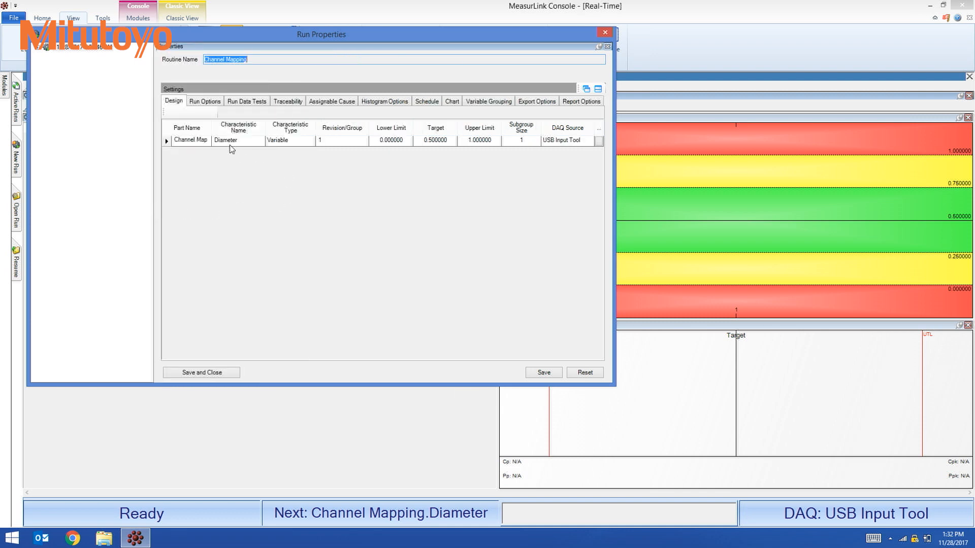
mouse_move(383, 161)
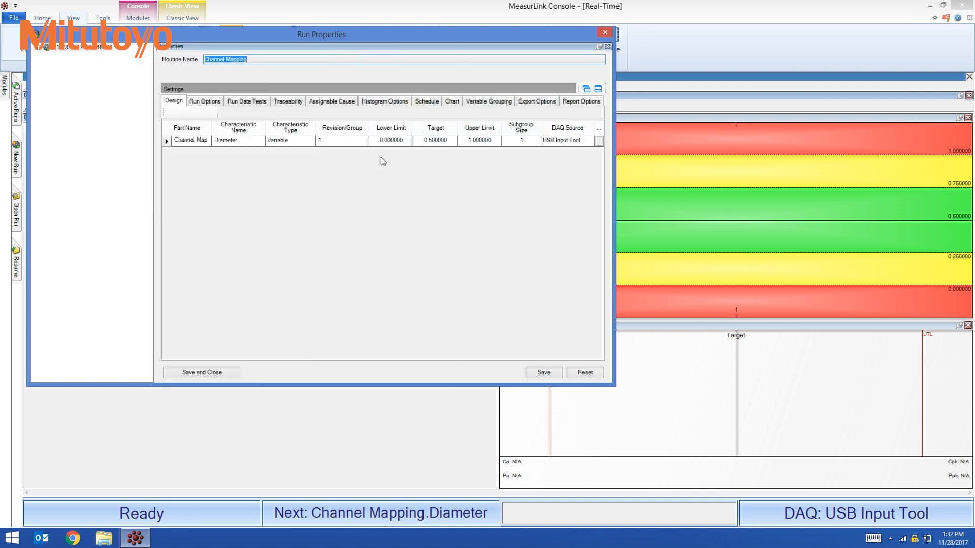
mouse_move(577, 152)
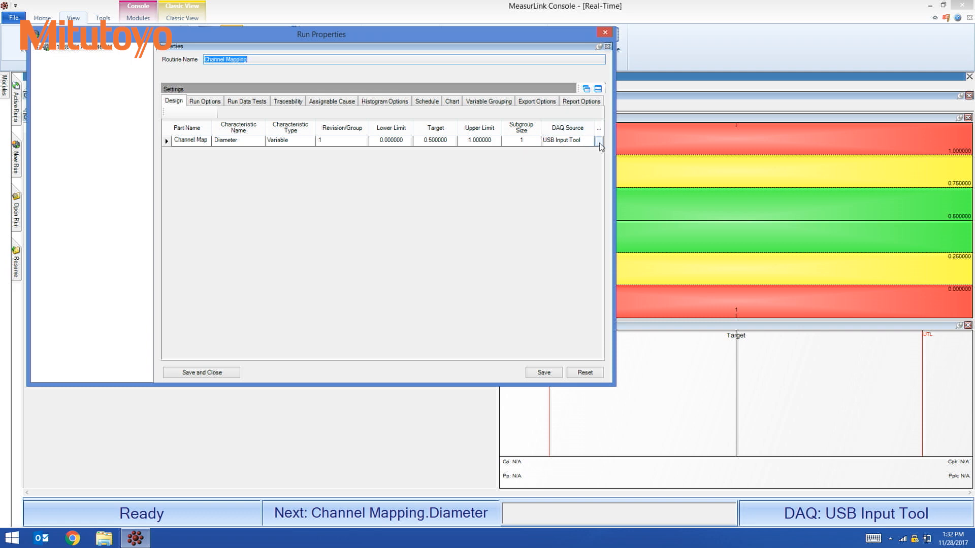
click(599, 147)
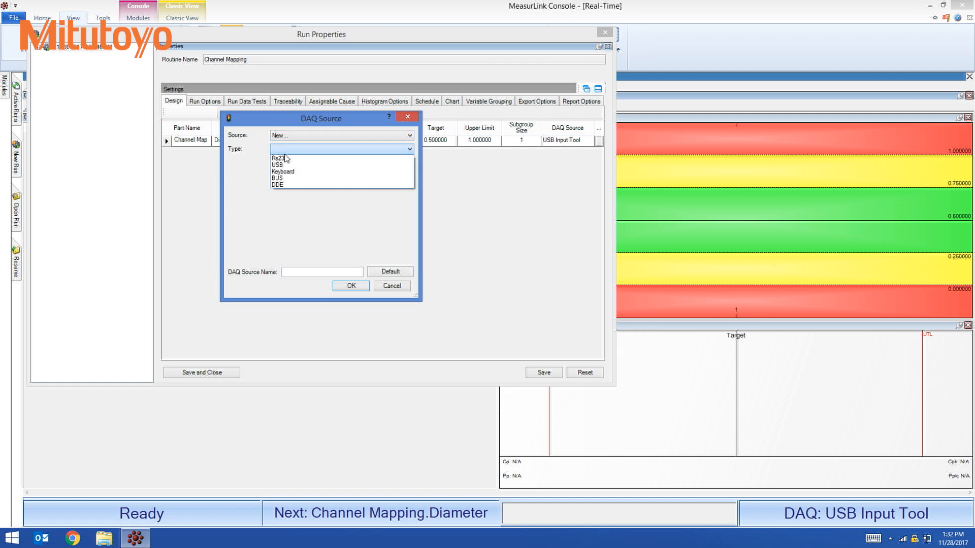
Define an Rs232 source on port COM3 with a U-Wave device, default-named COM3.U-Wave.0.
click(278, 157)
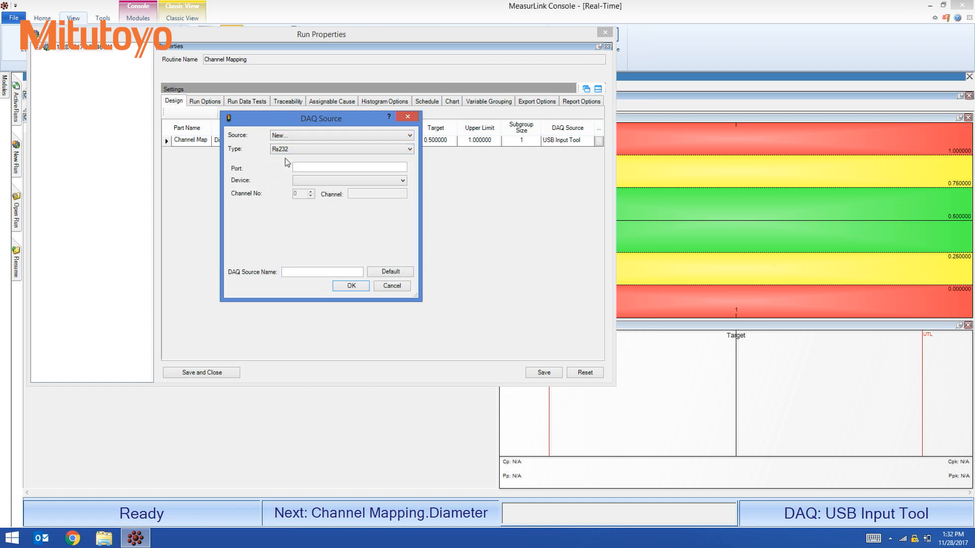
click(349, 167)
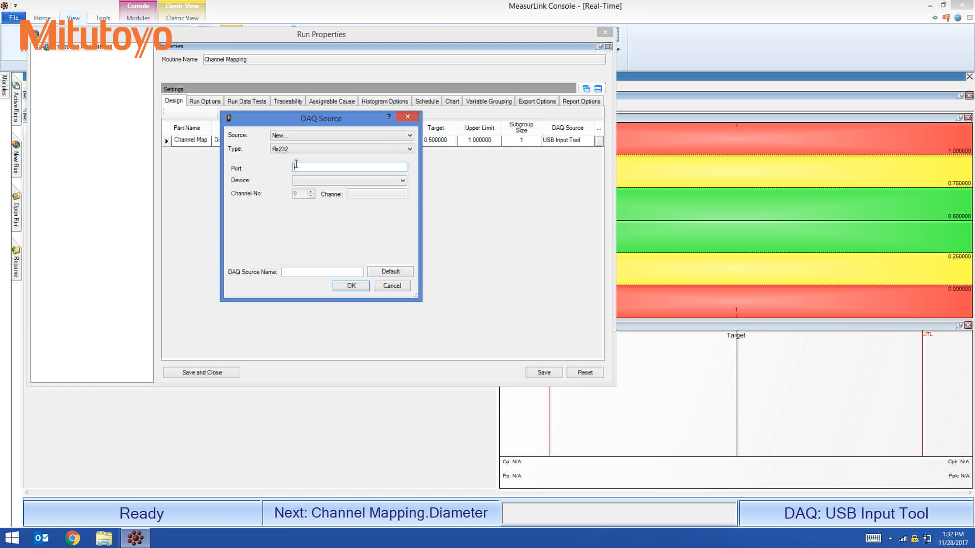
text(COM3)
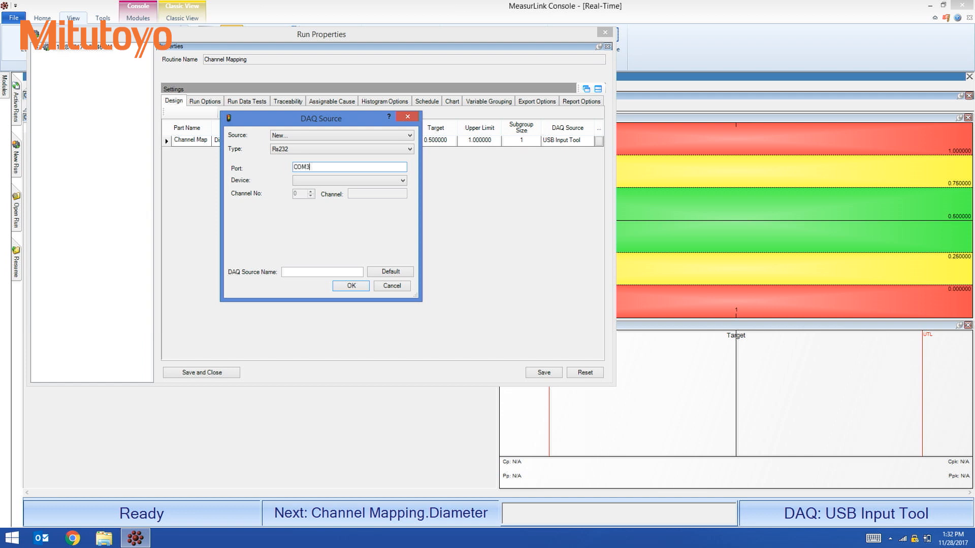
click(403, 181)
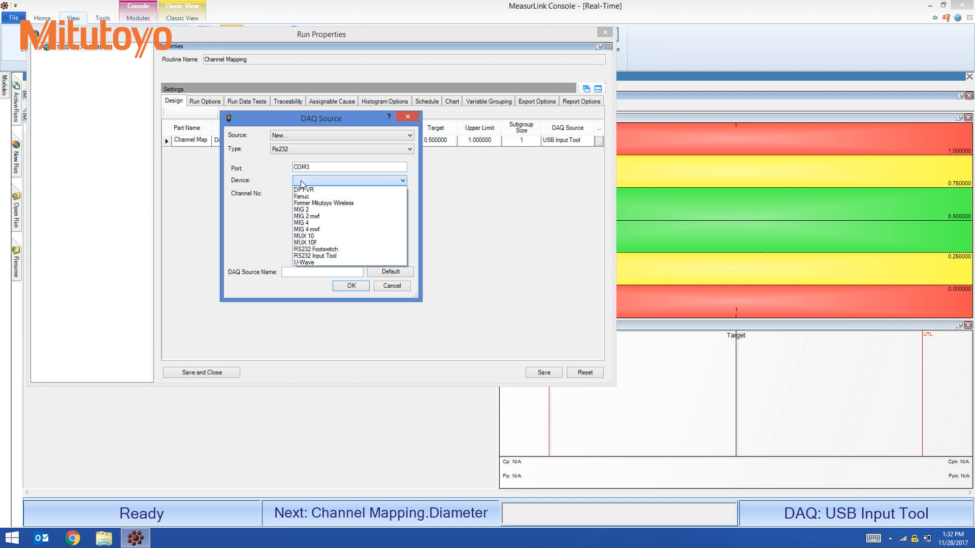
click(304, 262)
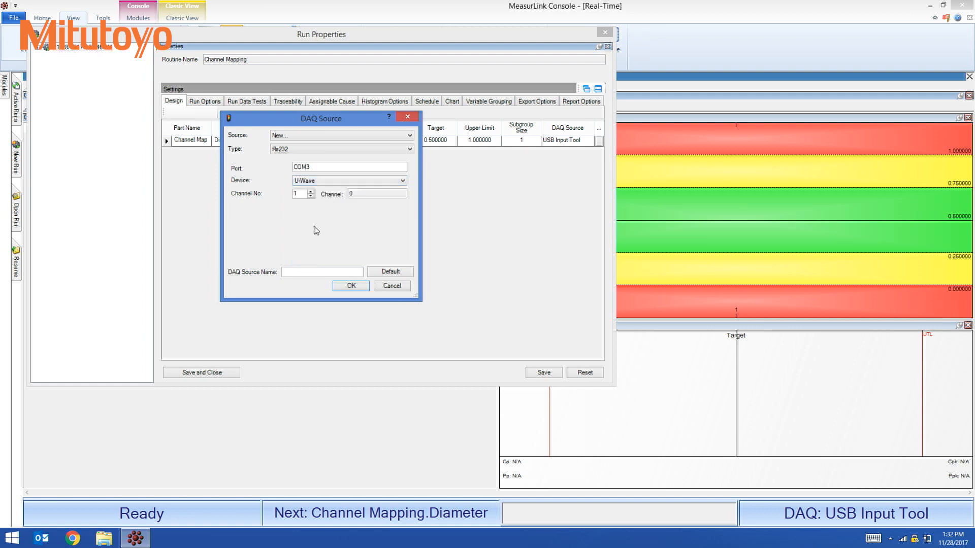
click(376, 193)
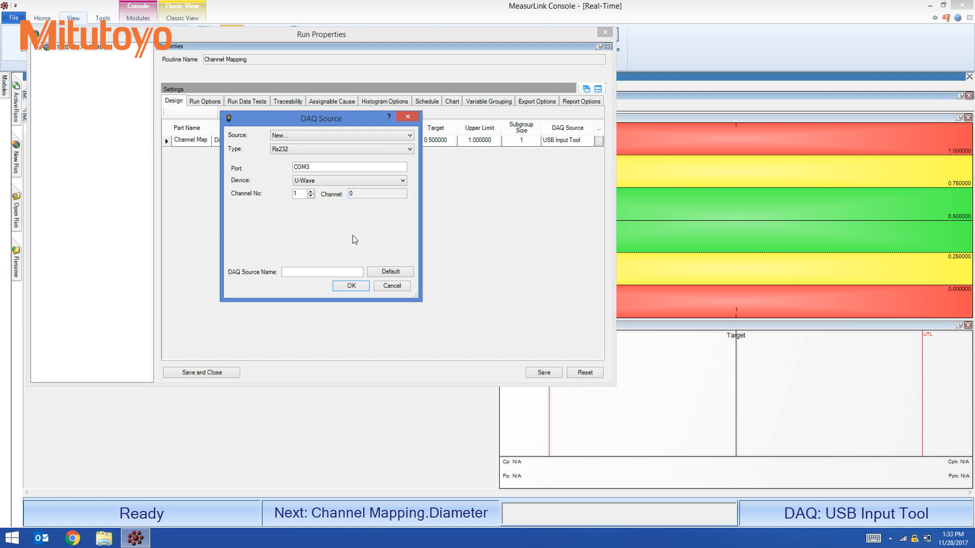
mouse_move(390, 272)
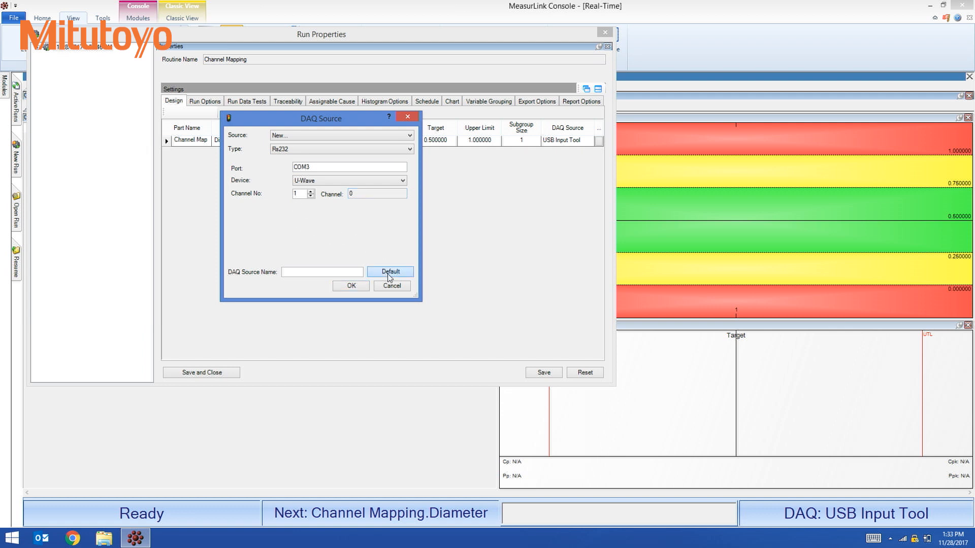
click(390, 271)
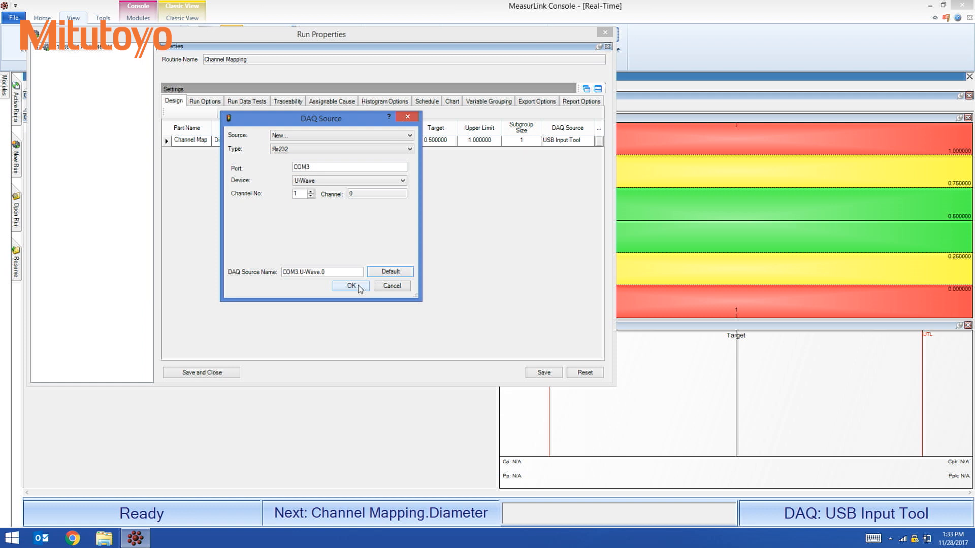
Confirm the COM3.U-Wave.0 DAQ source, then save and close Run Properties.
click(350, 286)
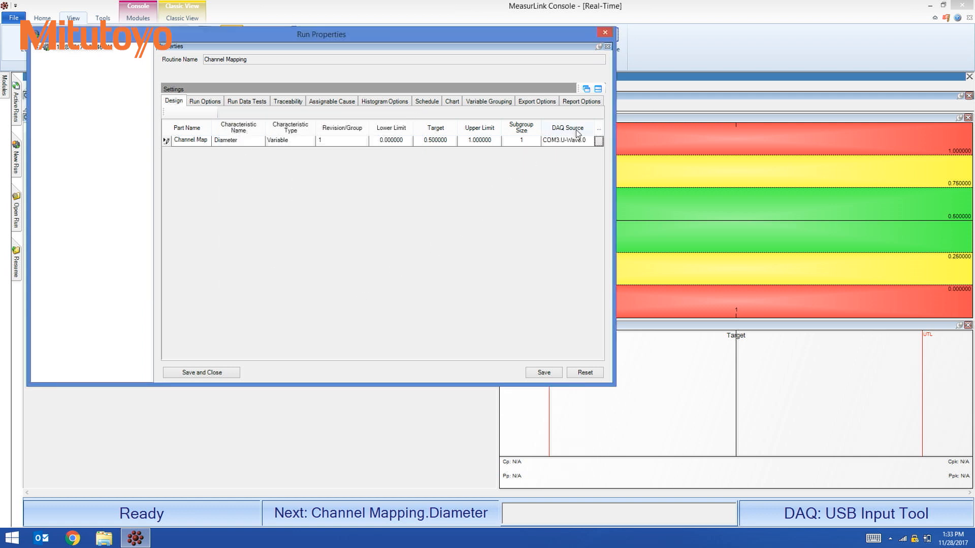
mouse_move(551, 152)
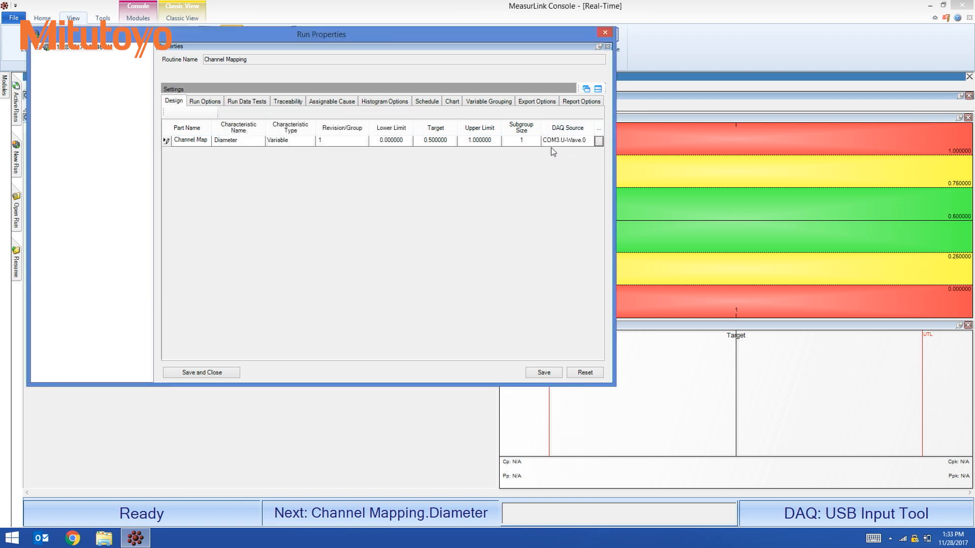
mouse_move(558, 227)
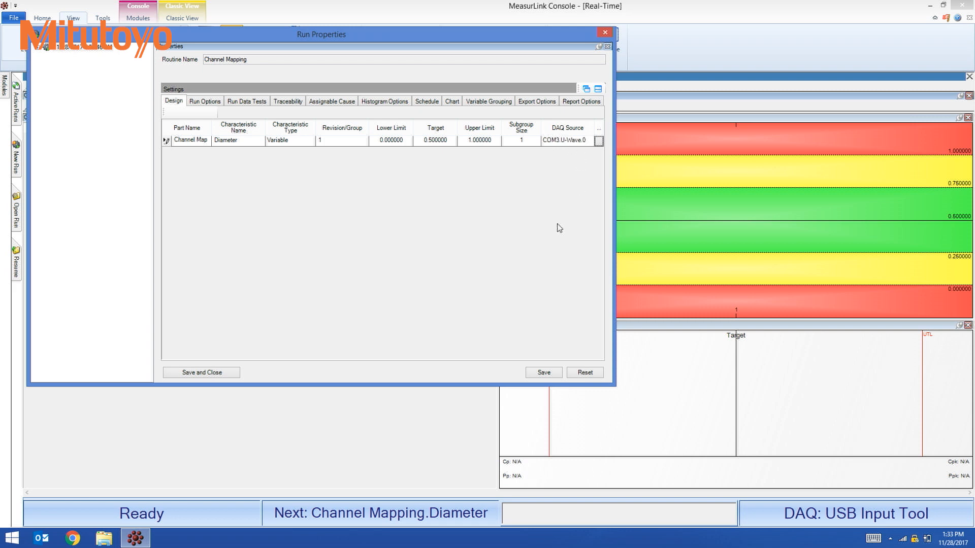
mouse_move(551, 147)
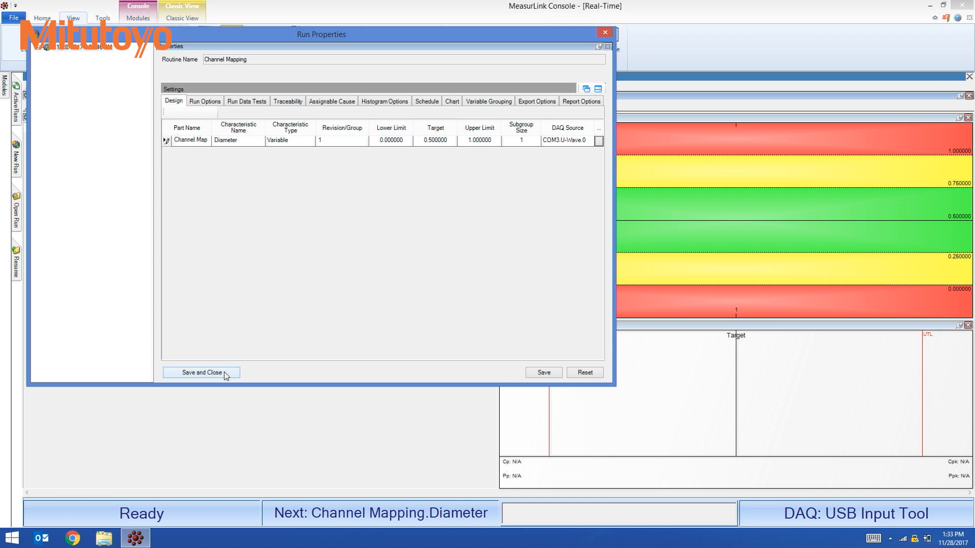
click(200, 372)
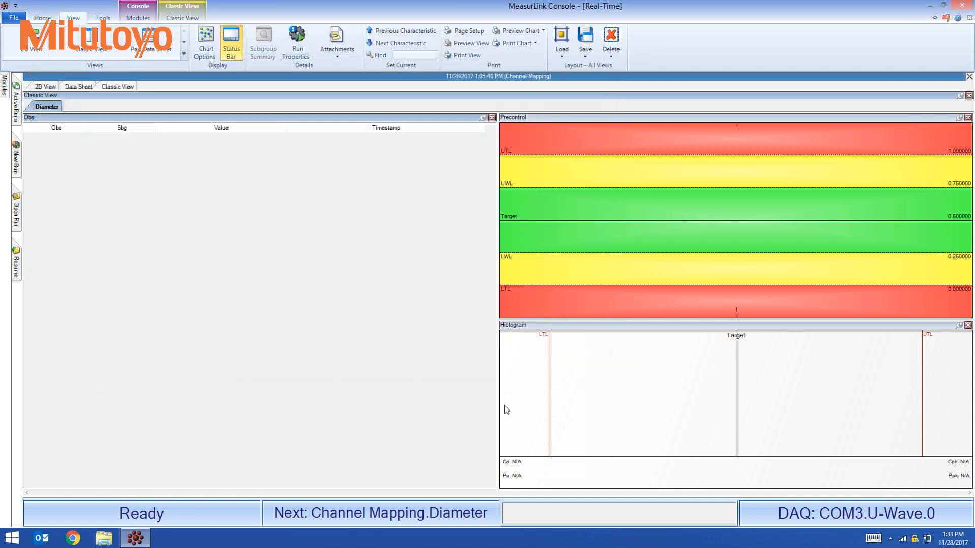